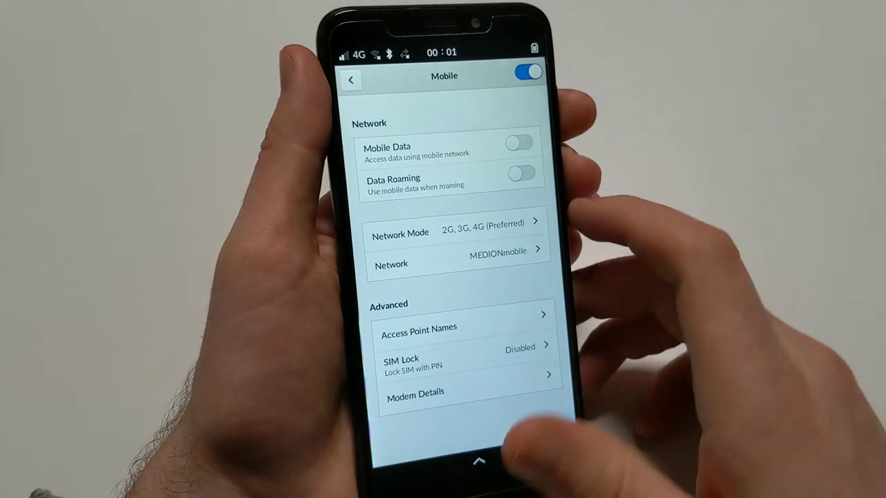
# Go into Access Point Names and start a blank new APN entry
pyautogui.click(418, 326)
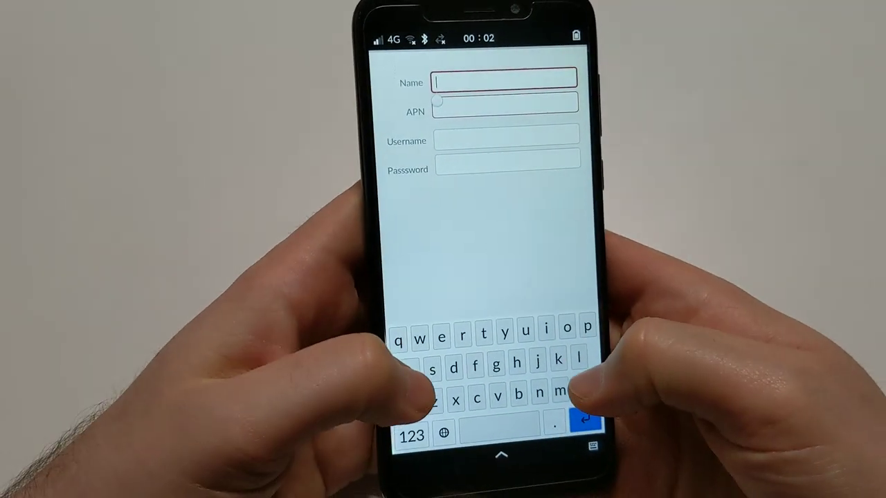
# Create the access point named MedionMobile with APN internet.eplus.de and save it
pyautogui.write('Me')
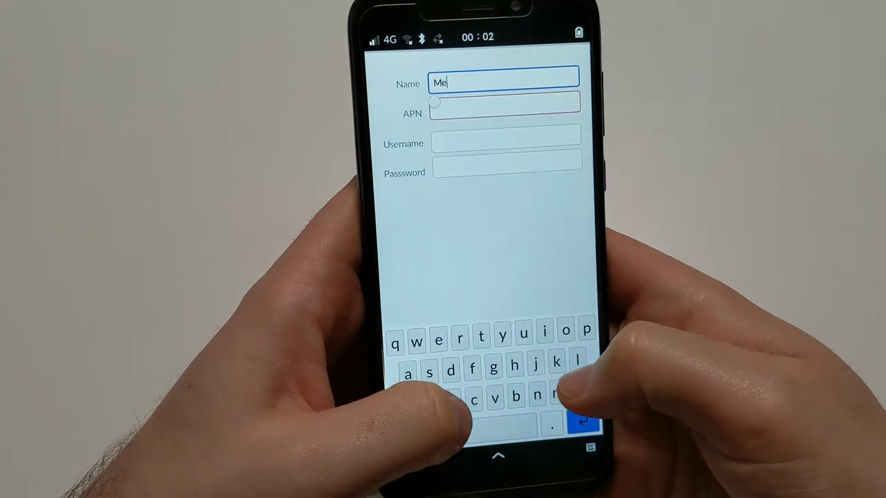
pyautogui.write('dionM')
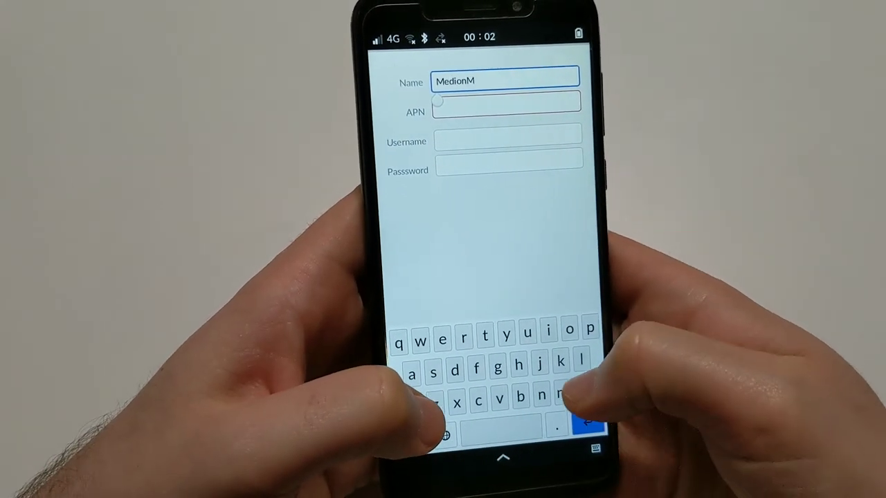
pyautogui.write('obile')
pyautogui.click(507, 105)
pyautogui.write('in')
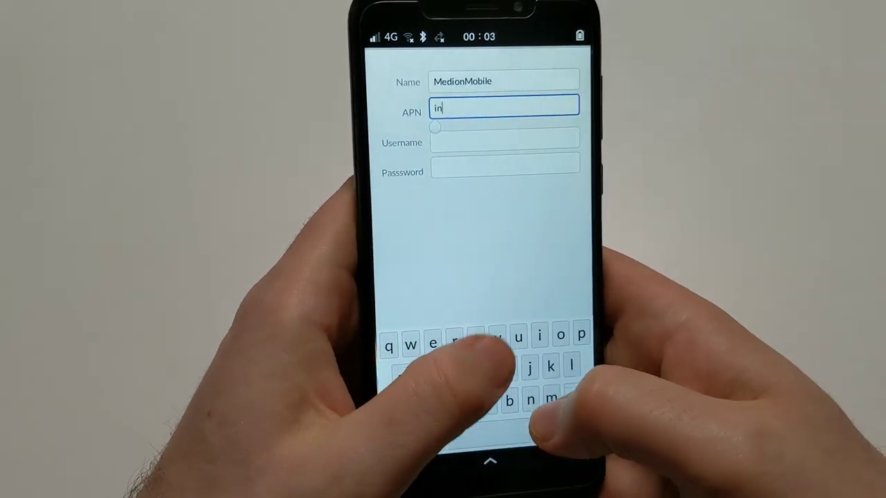
pyautogui.write('ternet.eplu')
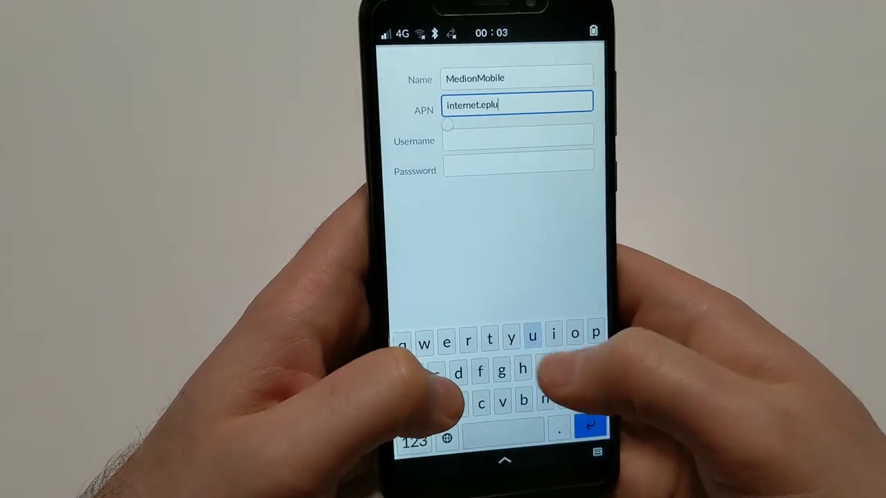
pyautogui.write('s.de')
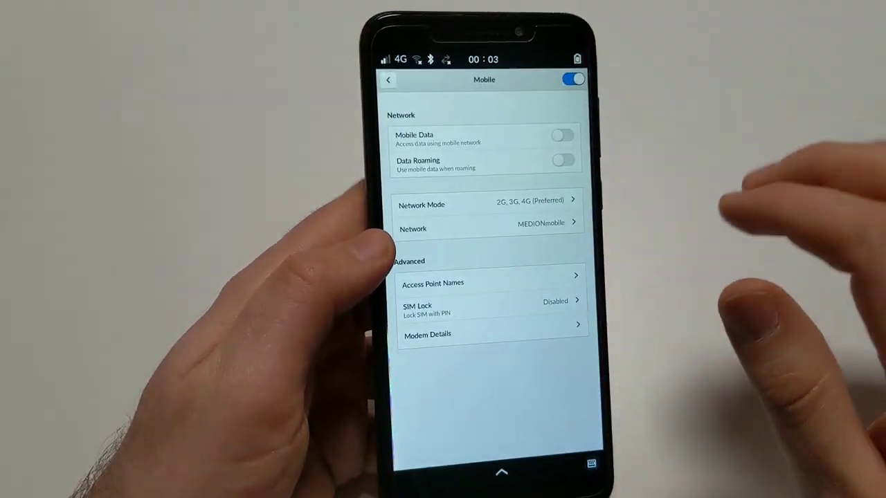
# Bring up the app overview and launch GNOME Web from it
pyautogui.click(562, 136)
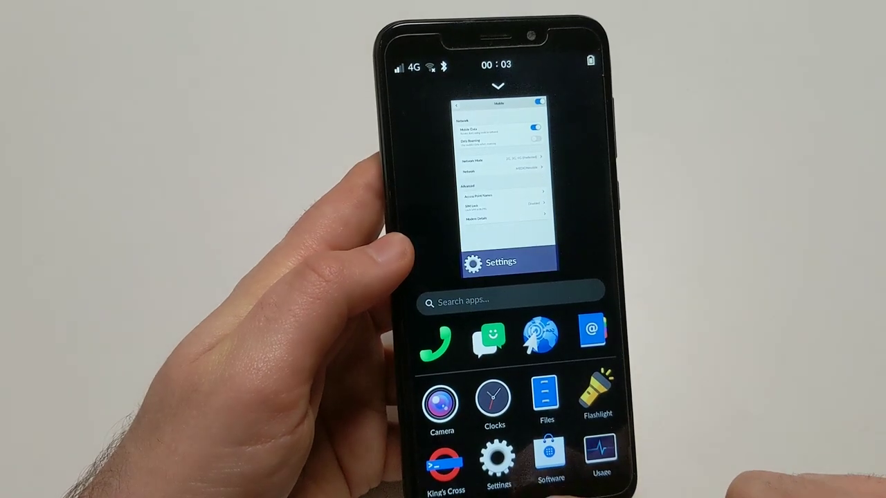
pyautogui.click(499, 261)
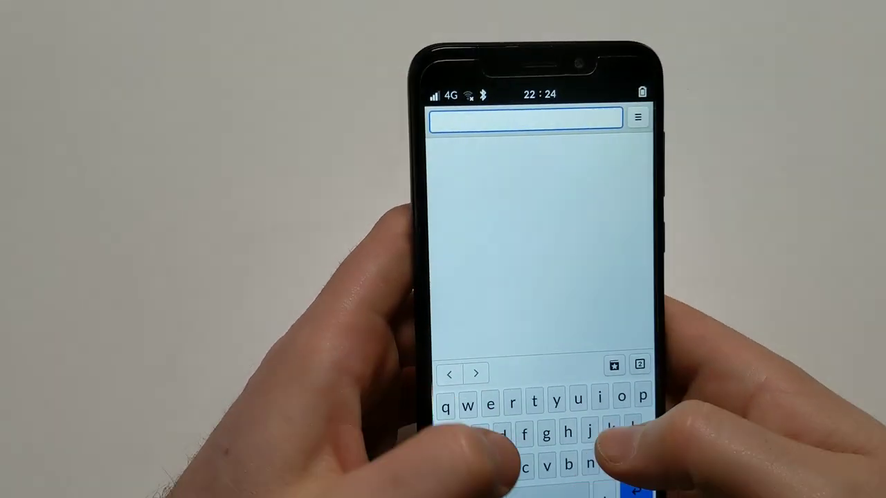
# Search DuckDuckGo for 'du' and scroll the results to confirm mobile data works
pyautogui.write('duckduckgo.com/?q=du&t=epi')
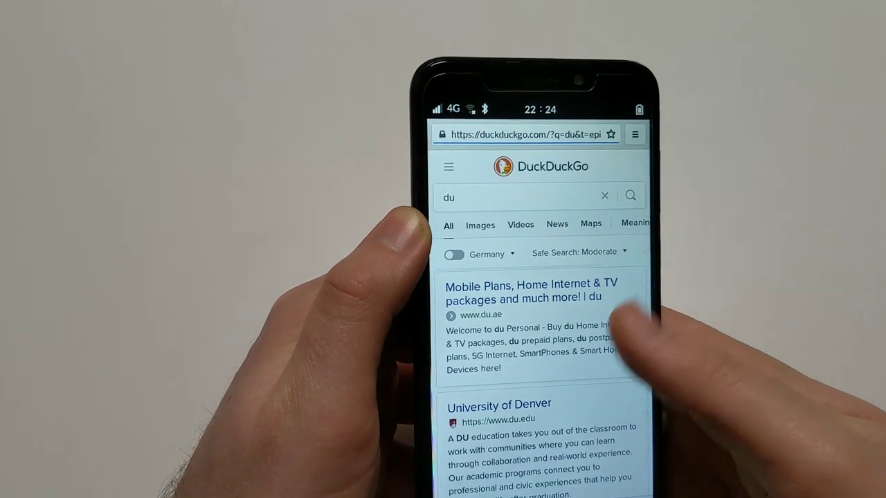
pyautogui.scroll(-3)
pyautogui.write('linmob.')
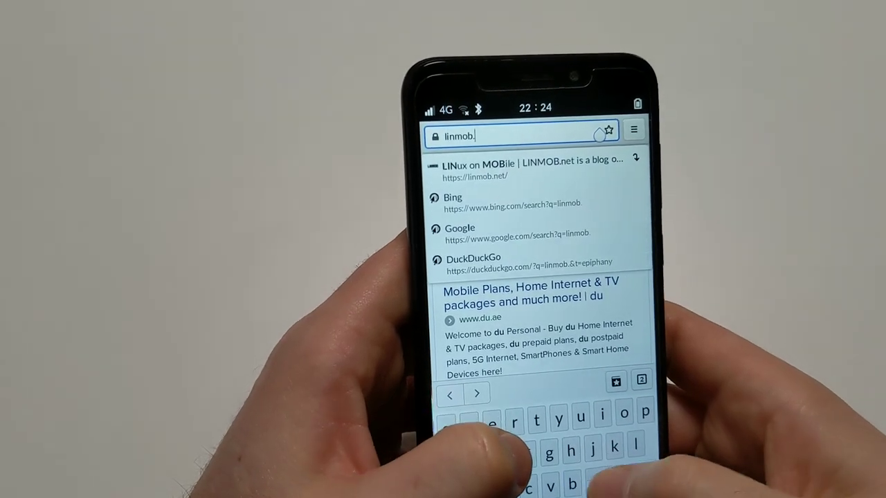
# Navigate to linmob.net from the address bar suggestion
pyautogui.write('net/')
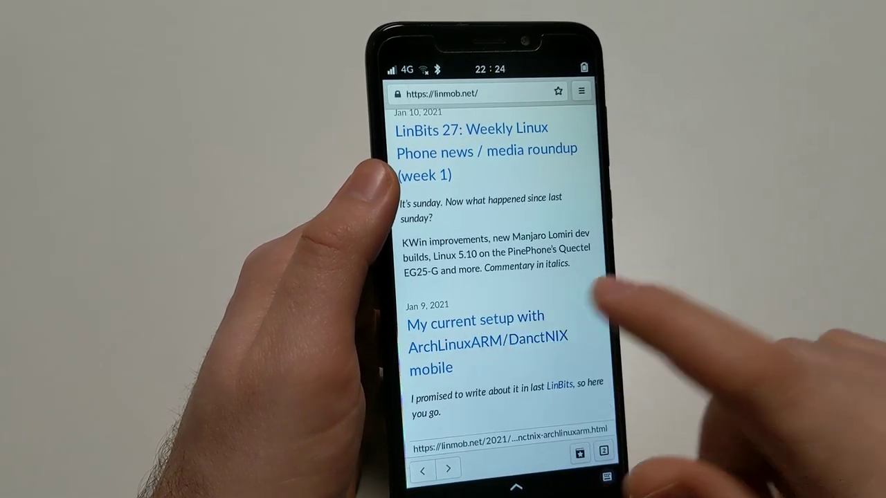
# Read the 'My current setup with ArchLinuxARM/DanctNIX mobile' post's app list
pyautogui.click(487, 339)
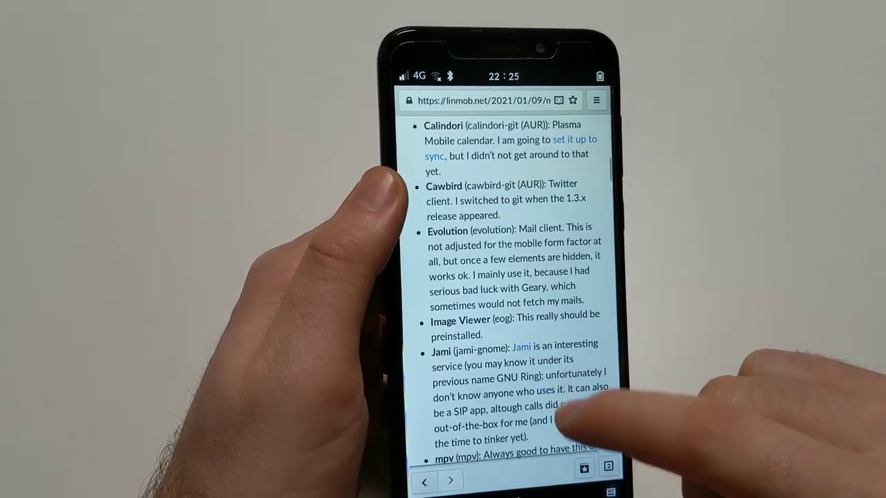
pyautogui.scroll(-3)
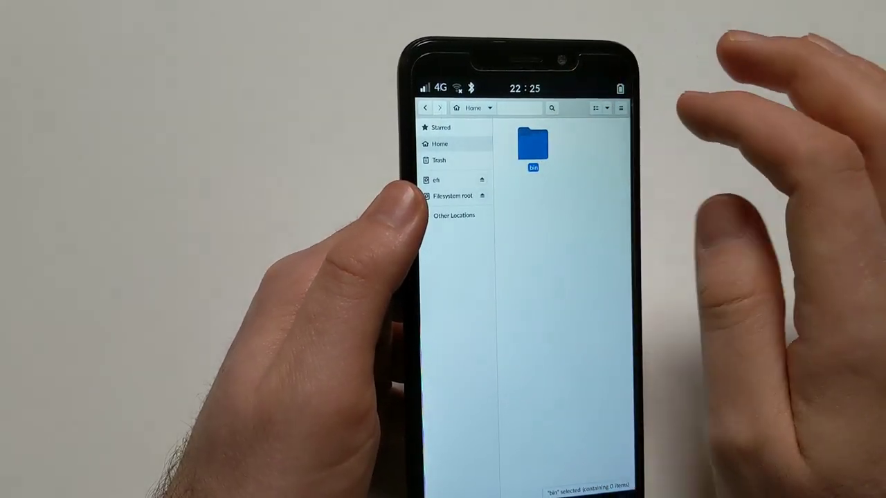
# Look over the Home folder with its bin folder and sidebar locations in Files
pyautogui.click(620, 108)
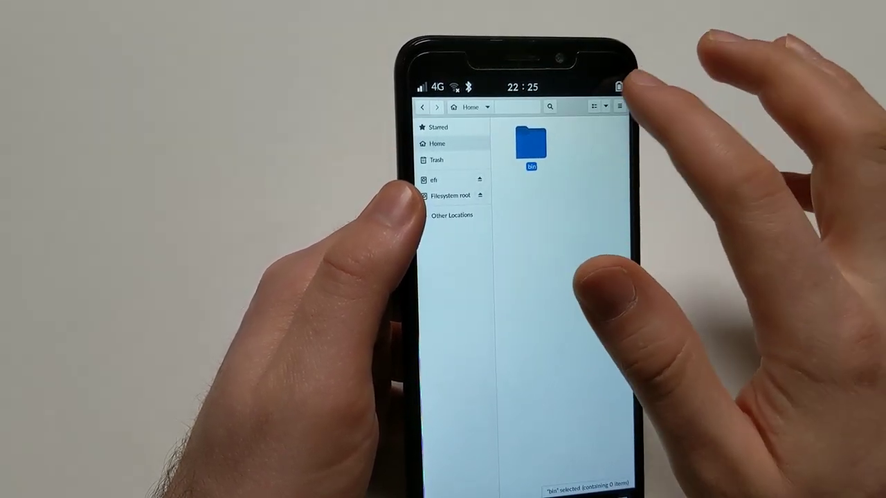
pyautogui.click(617, 106)
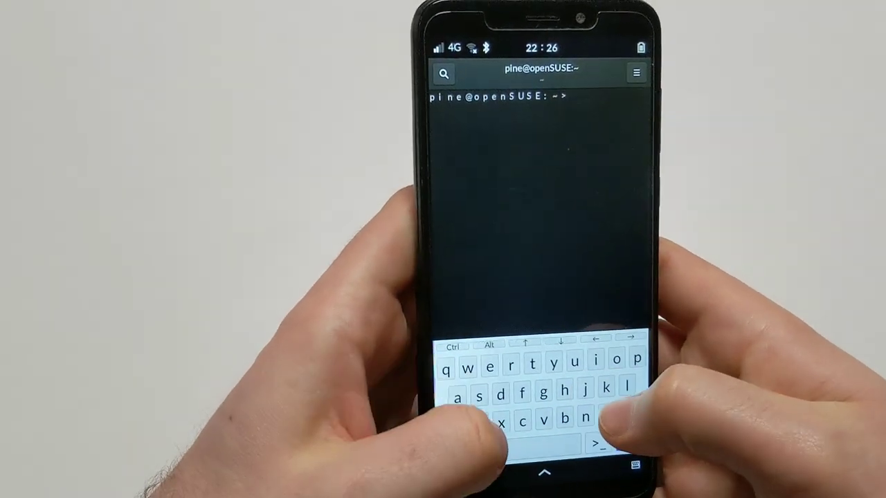
# Run 'zypper up', get refused without root, and begin retrying with sudo
pyautogui.write('zypper')
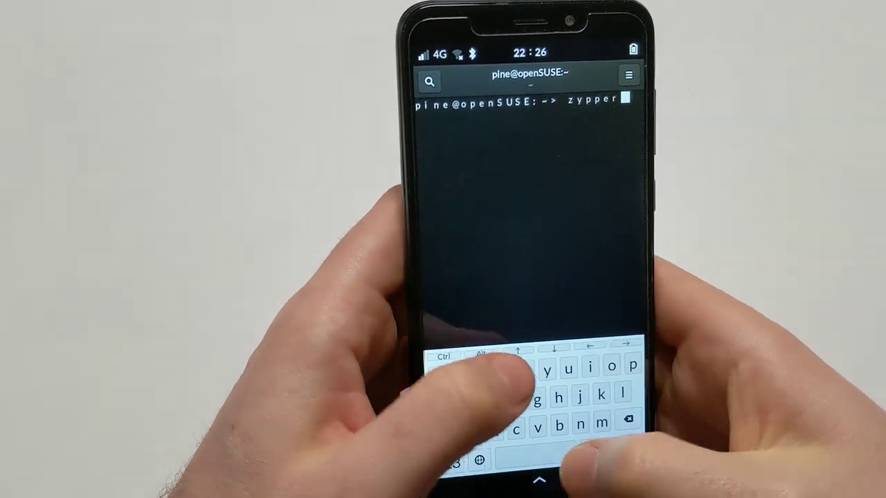
pyautogui.write('up')
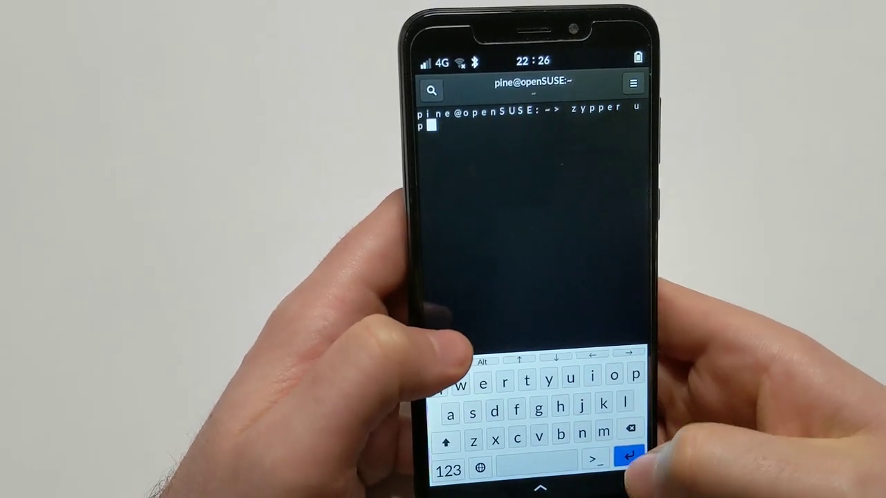
pyautogui.press('Return')
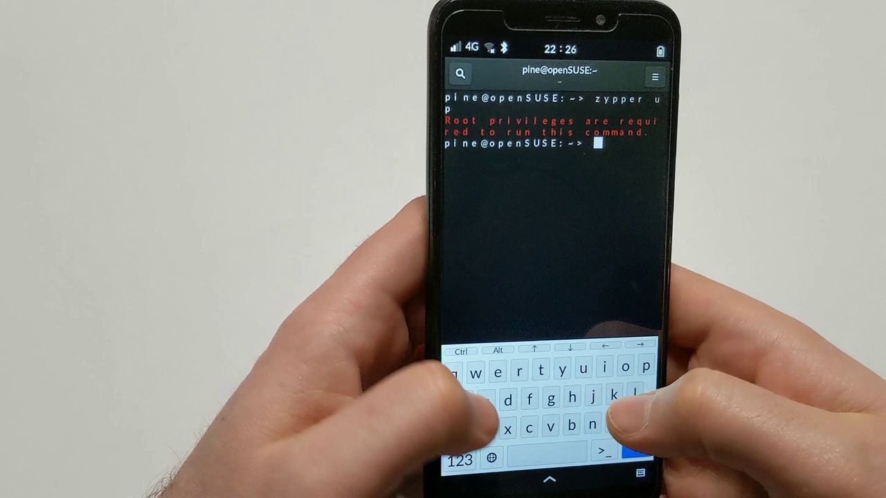
pyautogui.write('sudo')
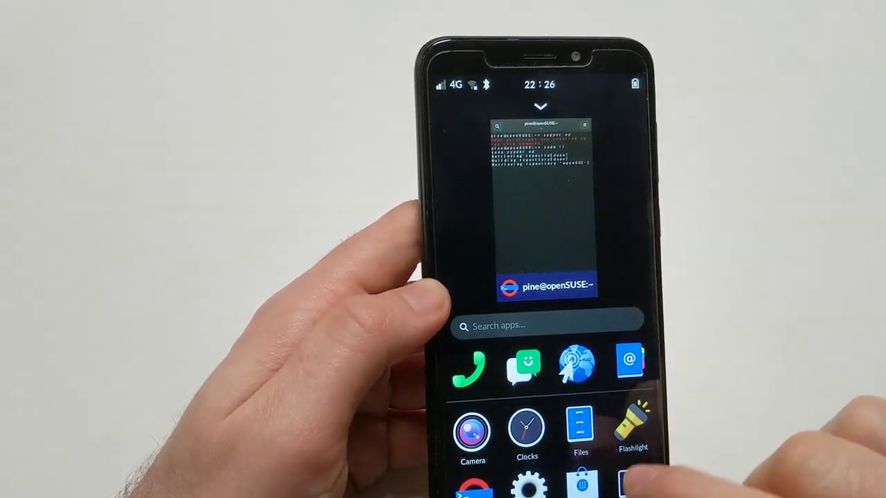
# Launch Clocks, check the Timer view, and start Add a New World Location
pyautogui.click(544, 208)
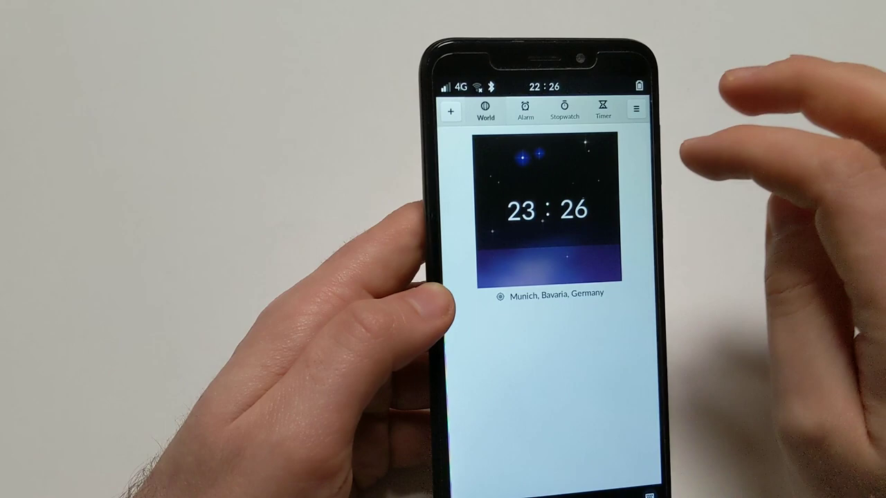
pyautogui.click(524, 111)
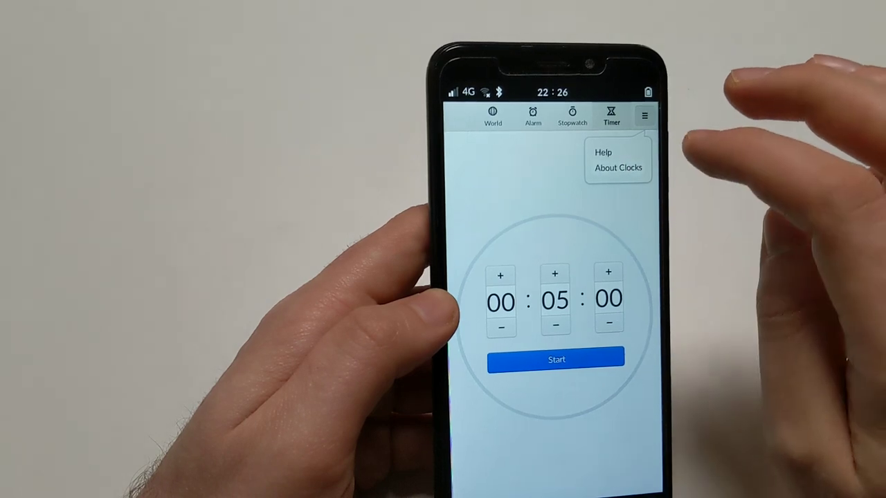
pyautogui.click(617, 167)
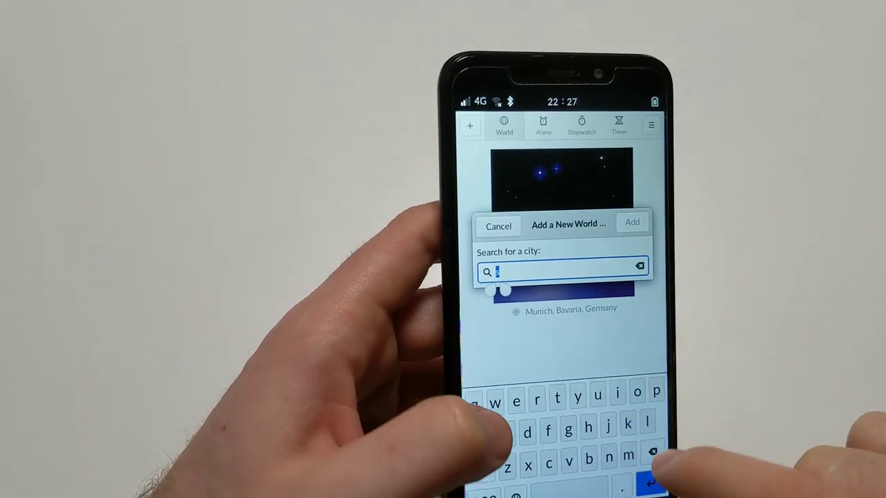
# Search 'san f', add San Francisco, California, United States as a world clock, and close Clocks
pyautogui.write('sa')
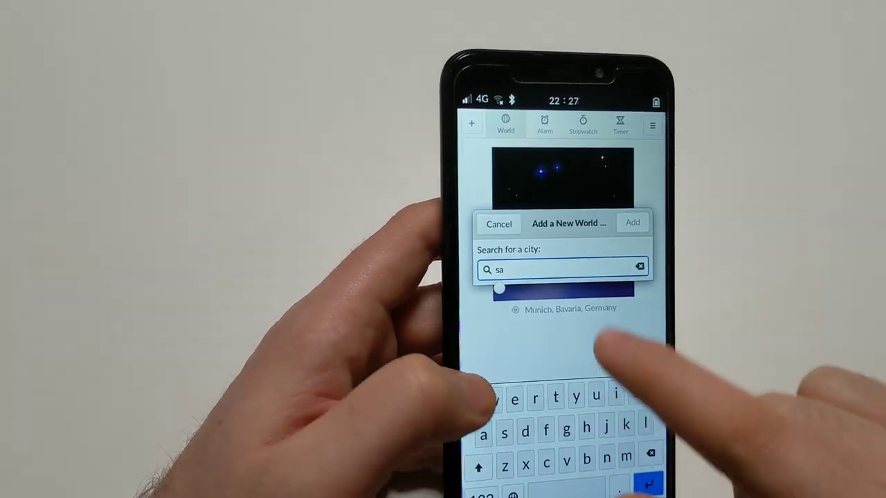
pyautogui.write('n')
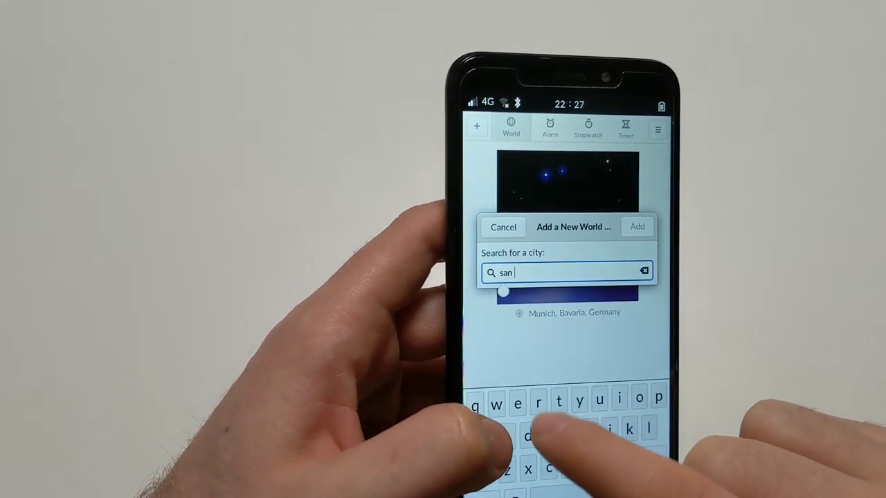
pyautogui.write('francis')
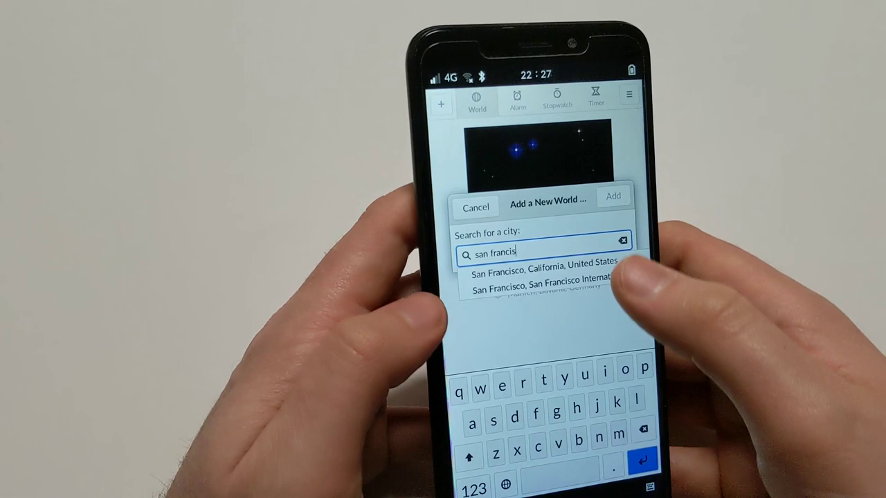
pyautogui.click(543, 269)
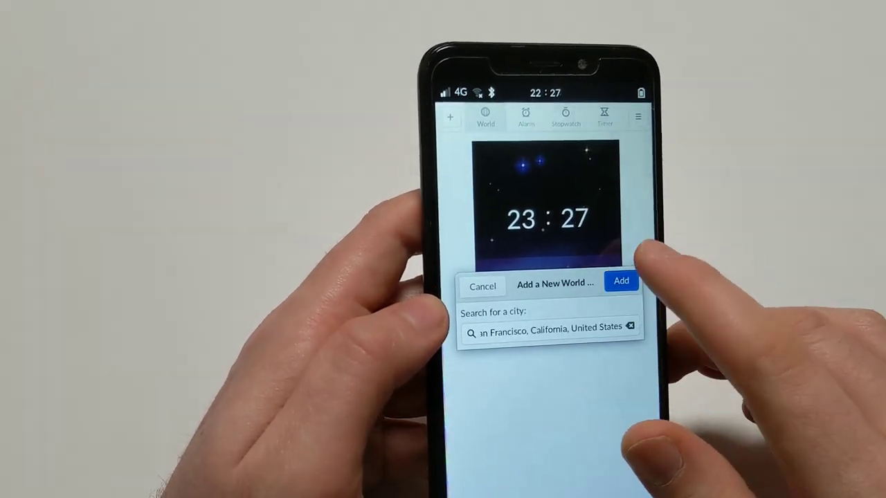
pyautogui.click(620, 281)
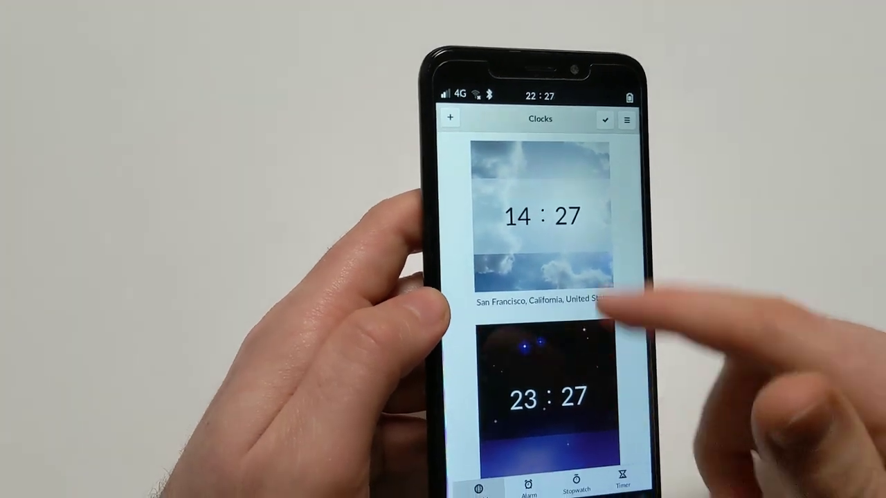
pyautogui.click(540, 216)
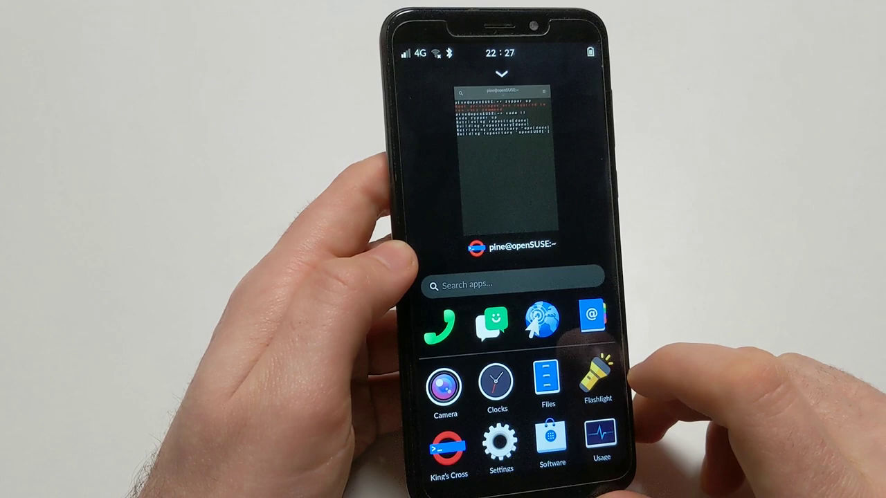
# Launch the Camera app from the Phosh app grid so its window joins the open apps
pyautogui.click(596, 379)
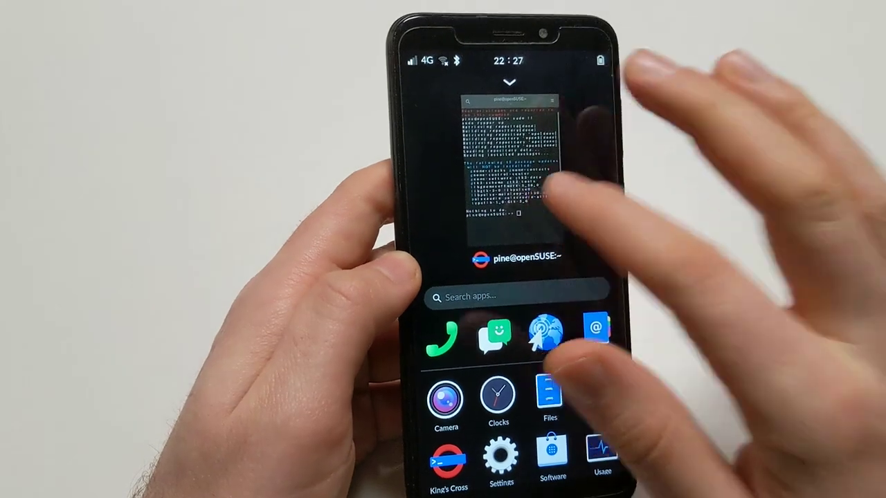
pyautogui.click(509, 166)
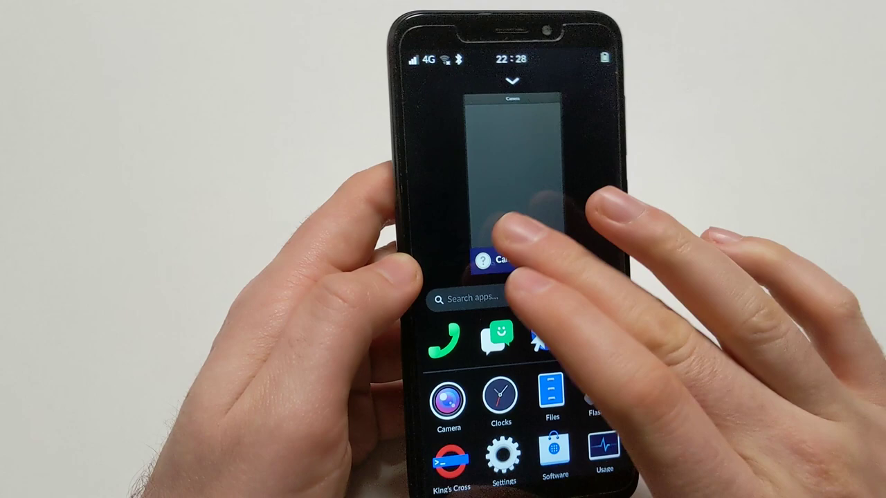
pyautogui.click(448, 401)
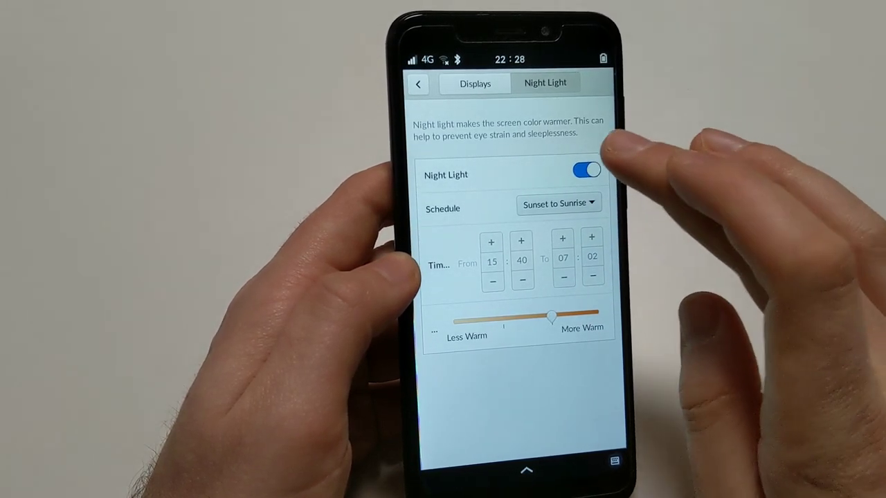
# Keep Night Light on the Sunset to Sunrise schedule from the Schedule dropdown
pyautogui.click(556, 202)
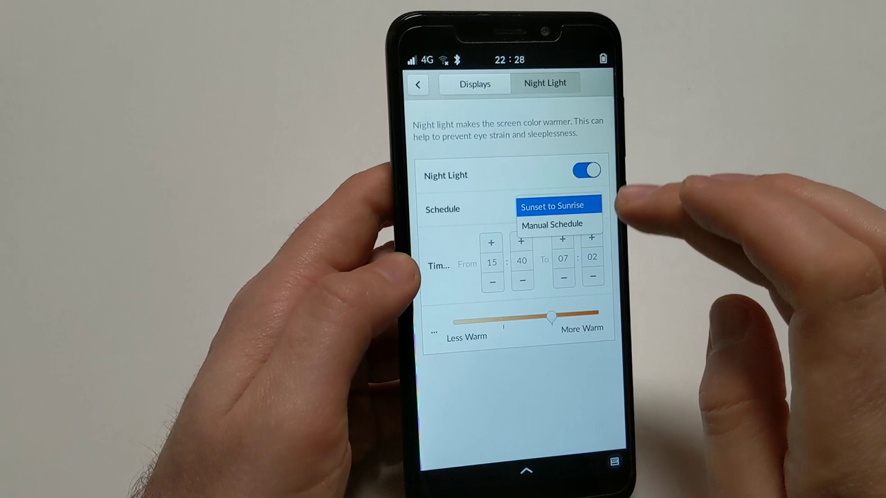
pyautogui.click(551, 225)
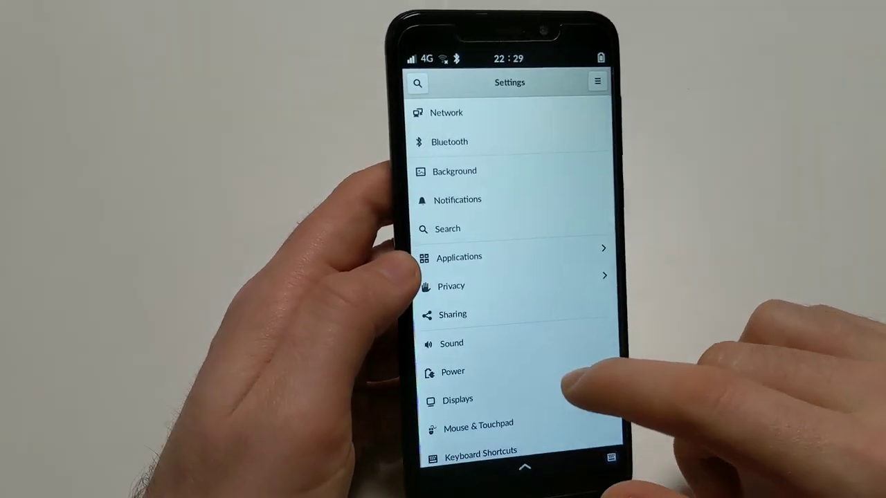
# Show the About page listing openSUSE Tumbleweed, 64-bit, 2.9 GiB memory and GNOME version
pyautogui.scroll(-3)
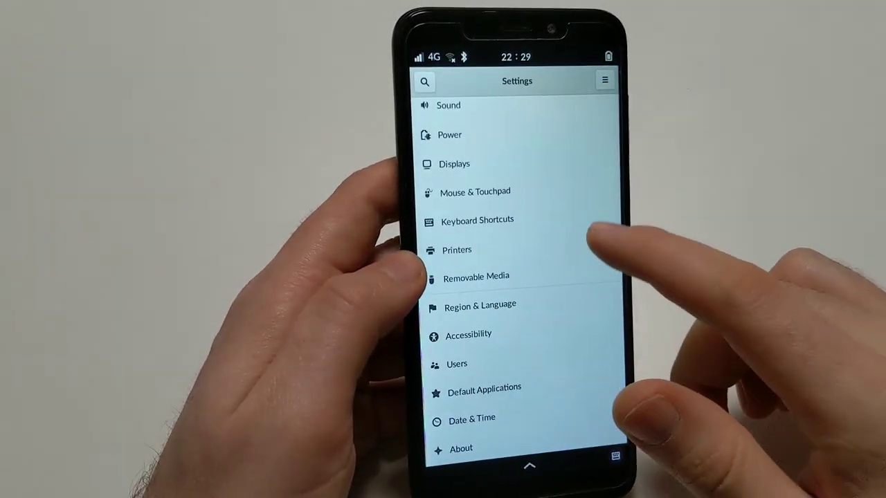
pyautogui.scroll(3)
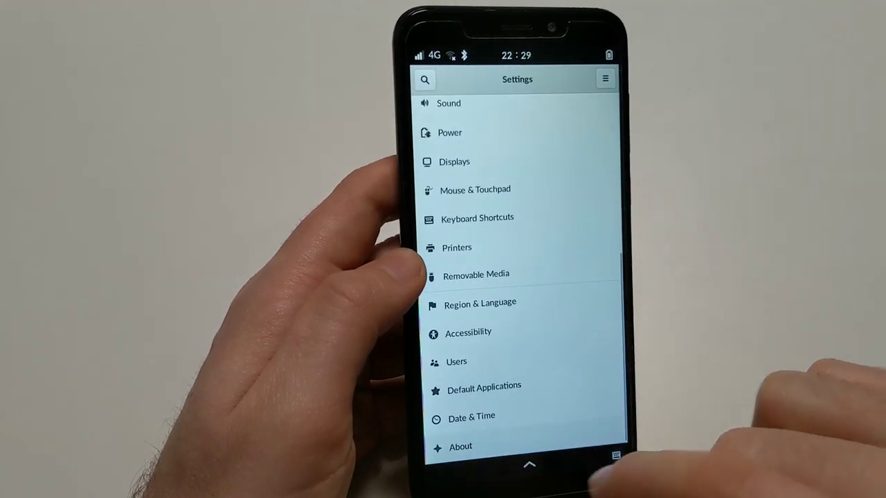
pyautogui.click(459, 446)
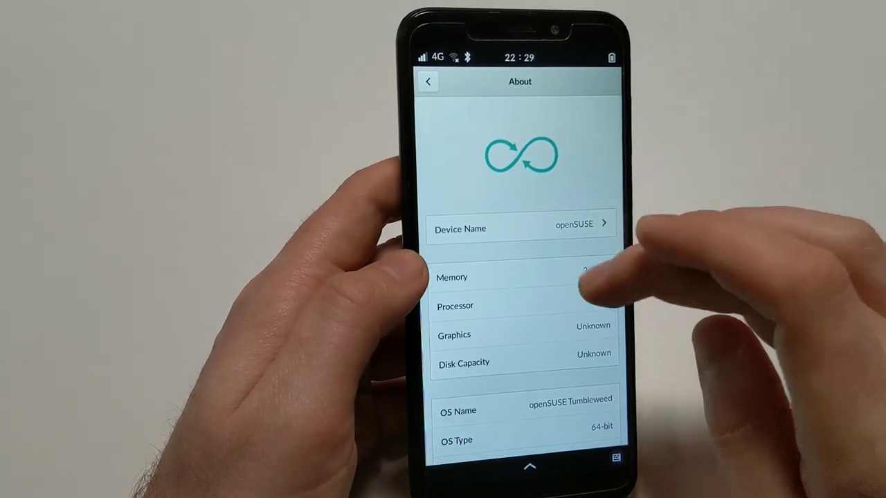
pyautogui.scroll(-3)
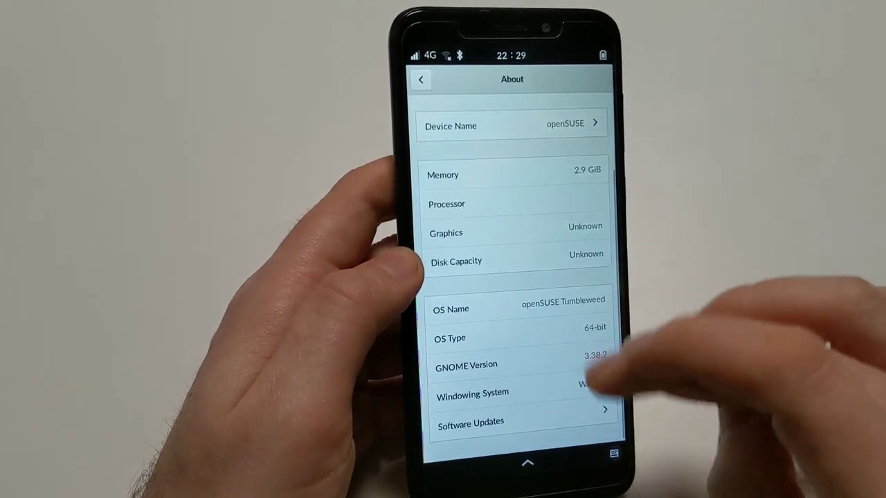